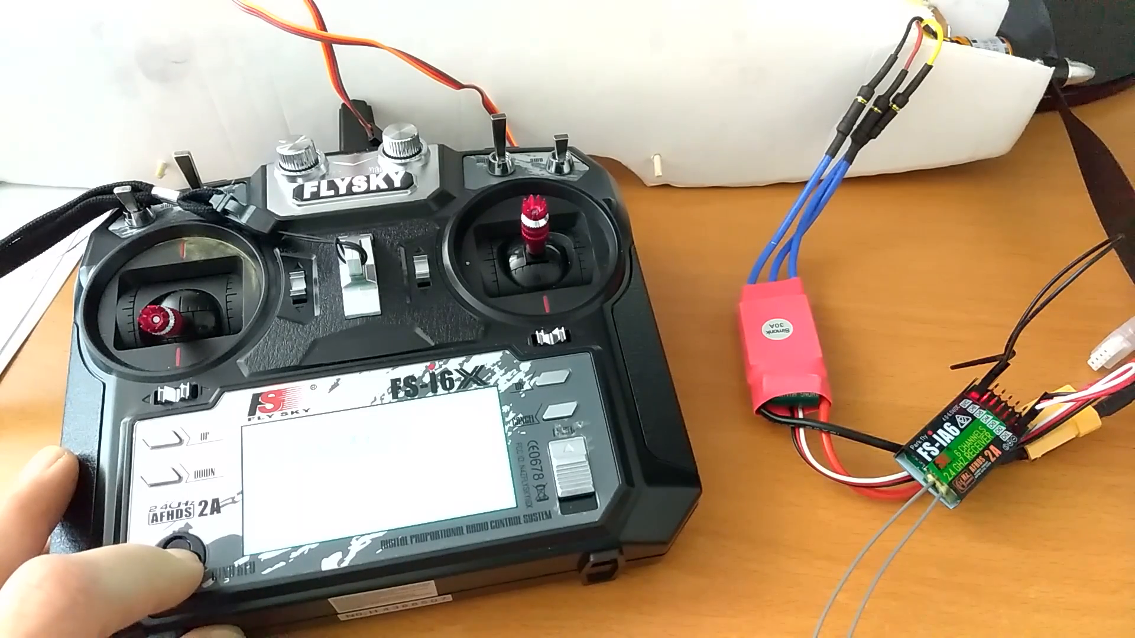
left_click(181, 536)
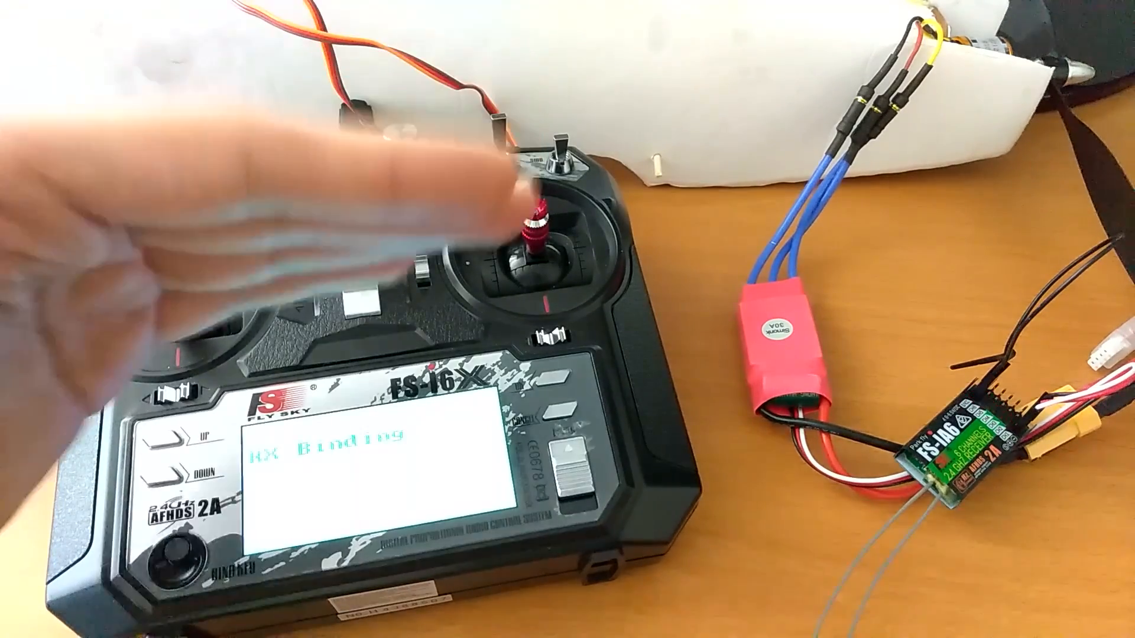